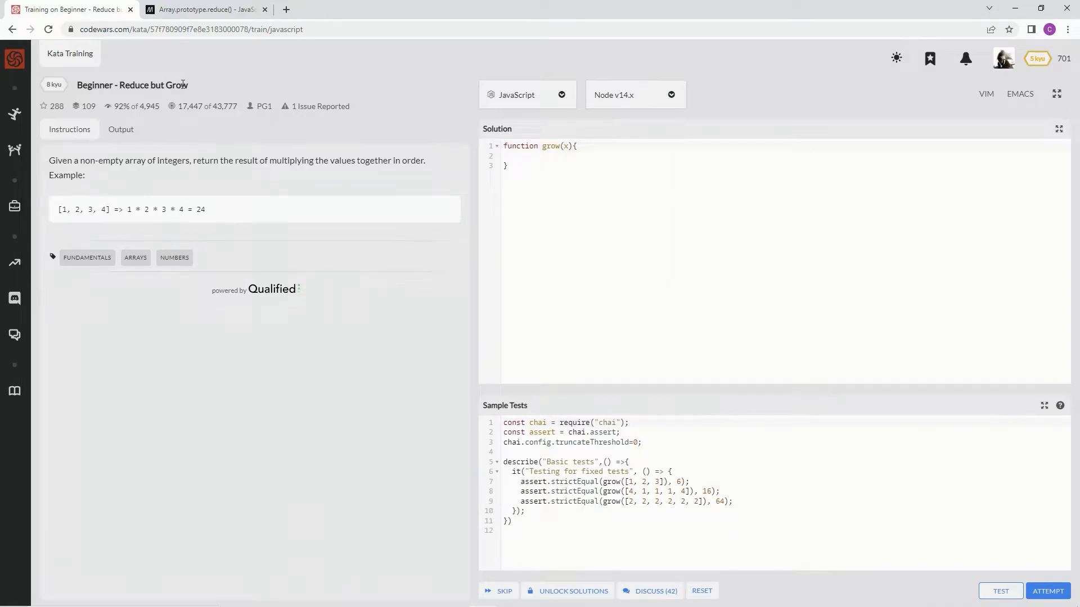
mouse_move(186, 127)
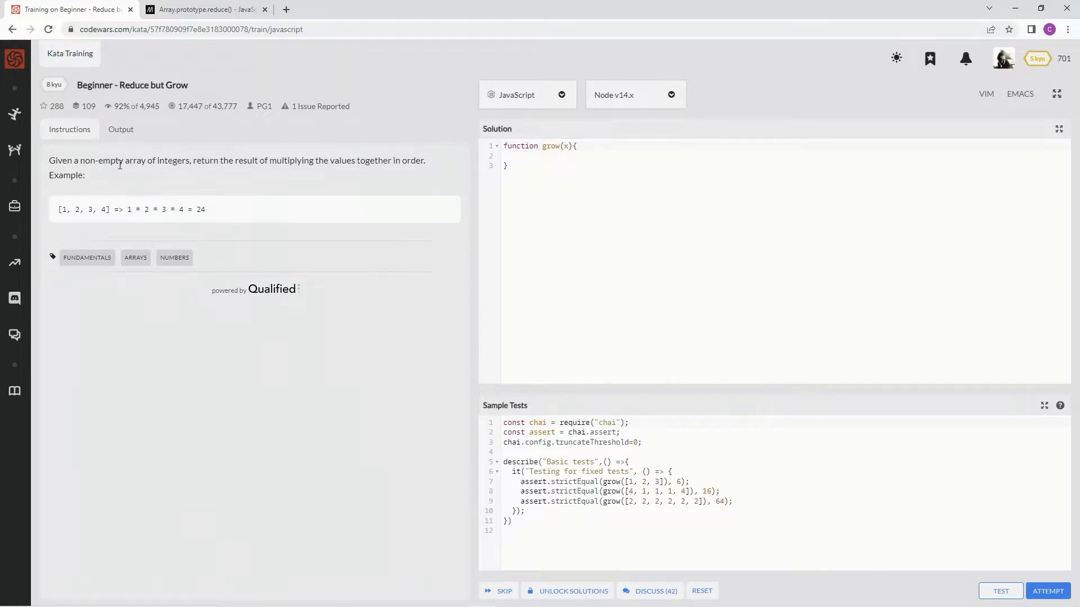
mouse_move(256, 171)
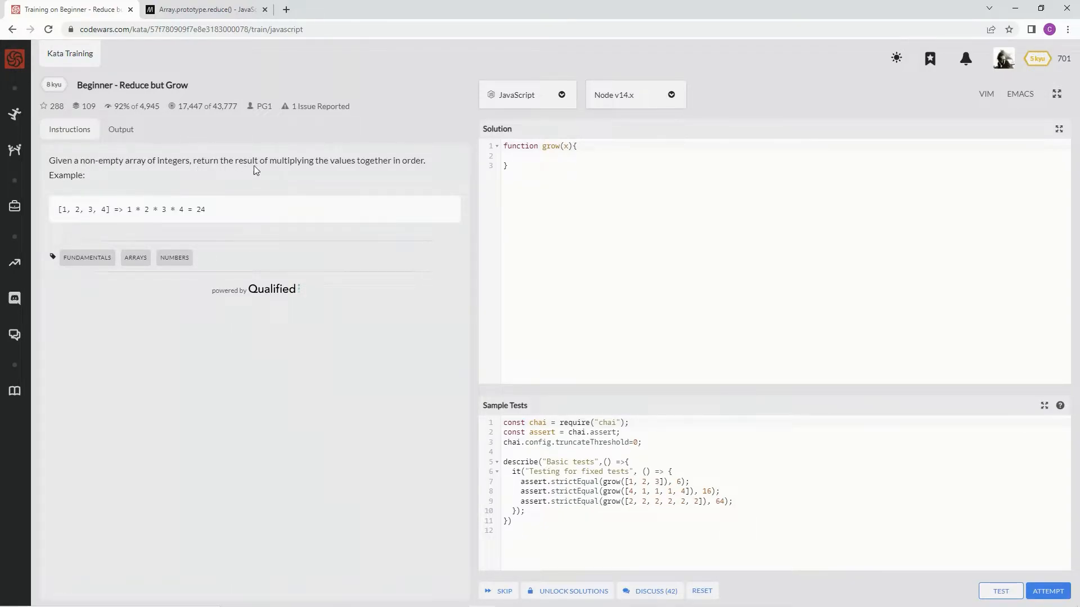
mouse_move(406, 173)
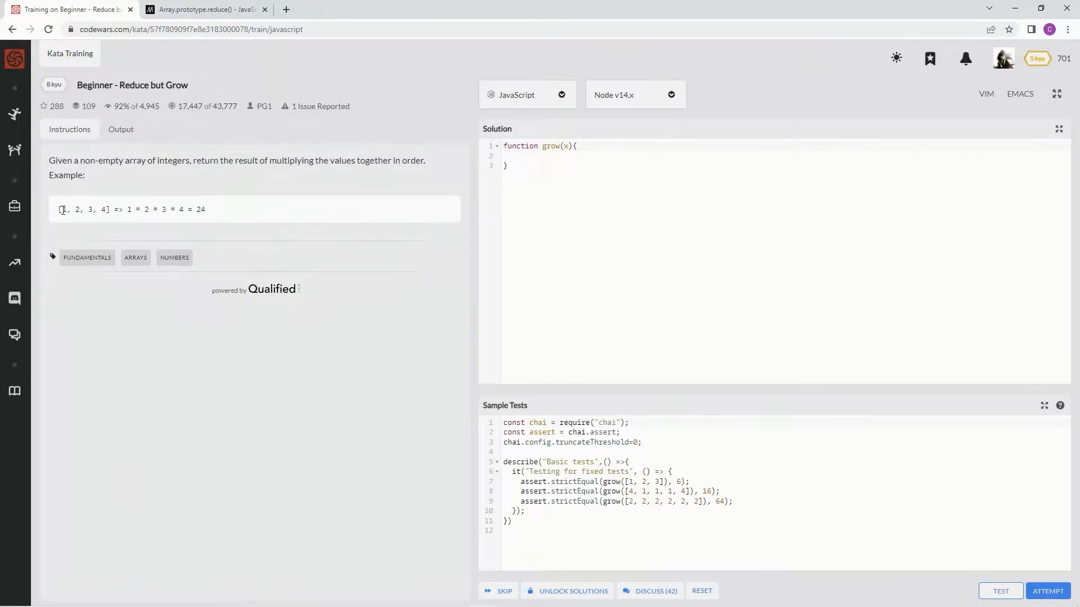
mouse_move(175, 213)
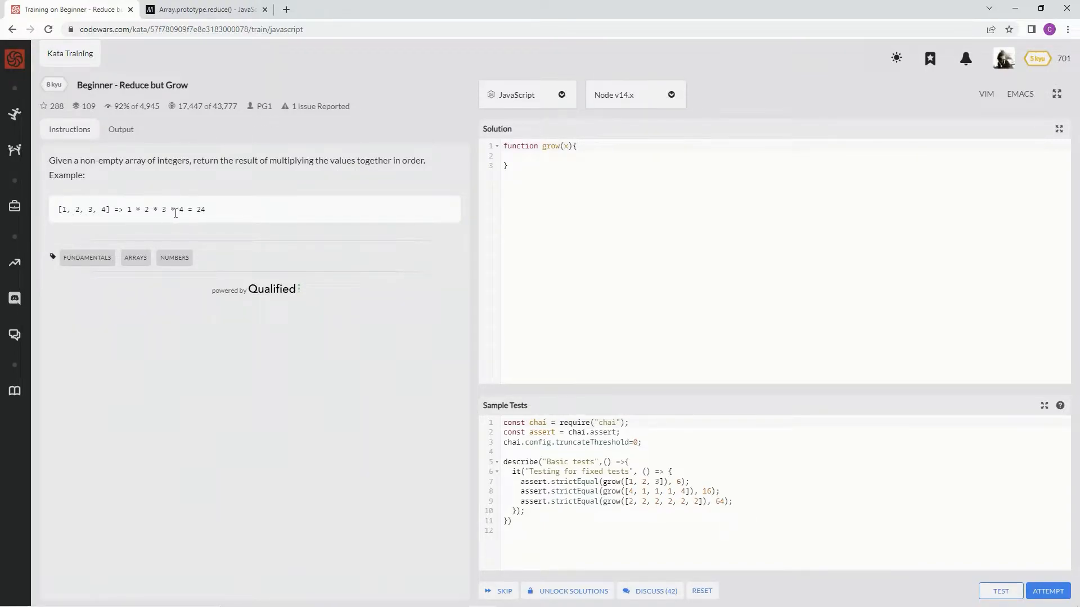
mouse_move(263, 221)
type("grow x")
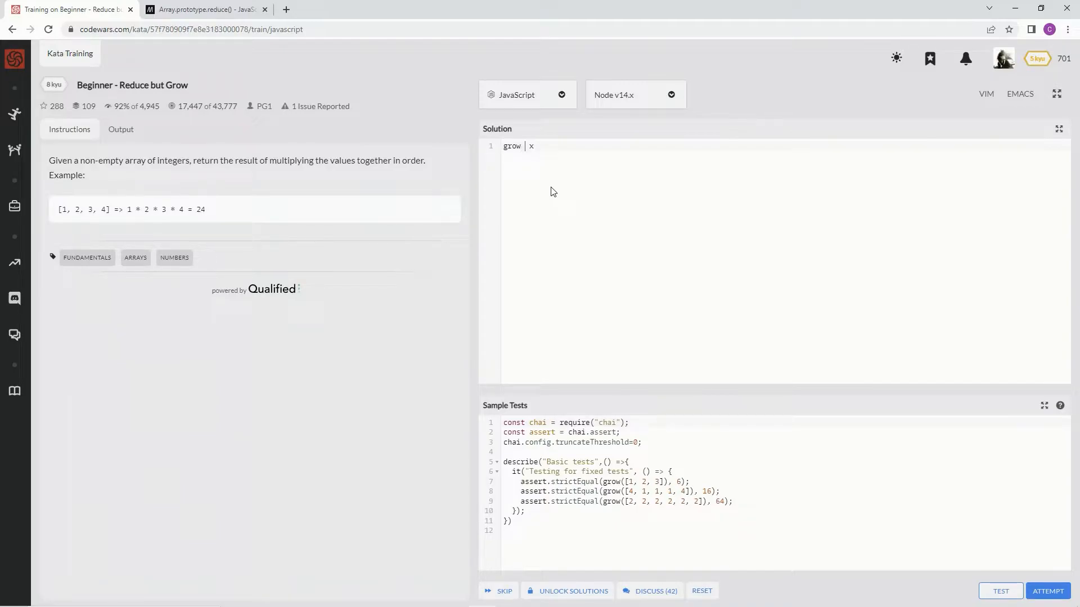
- Rewrite the starter as an arrow function beginning 'grow = x =>'
type("=")
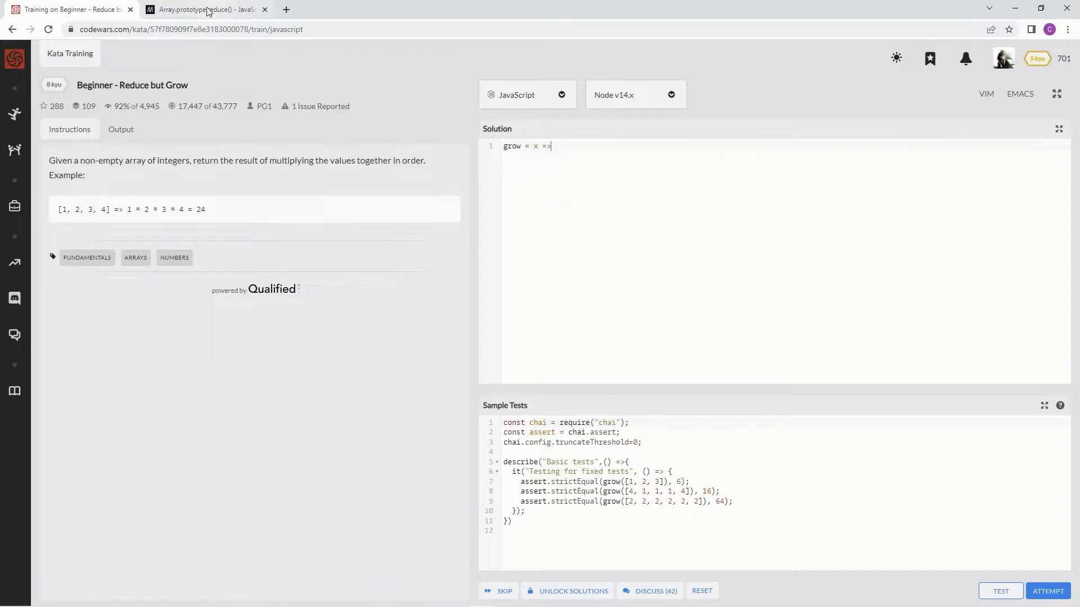
- Read MDN's reduce() description, highlighting the initial-value paragraph and the word 'sum'
left_click(208, 9)
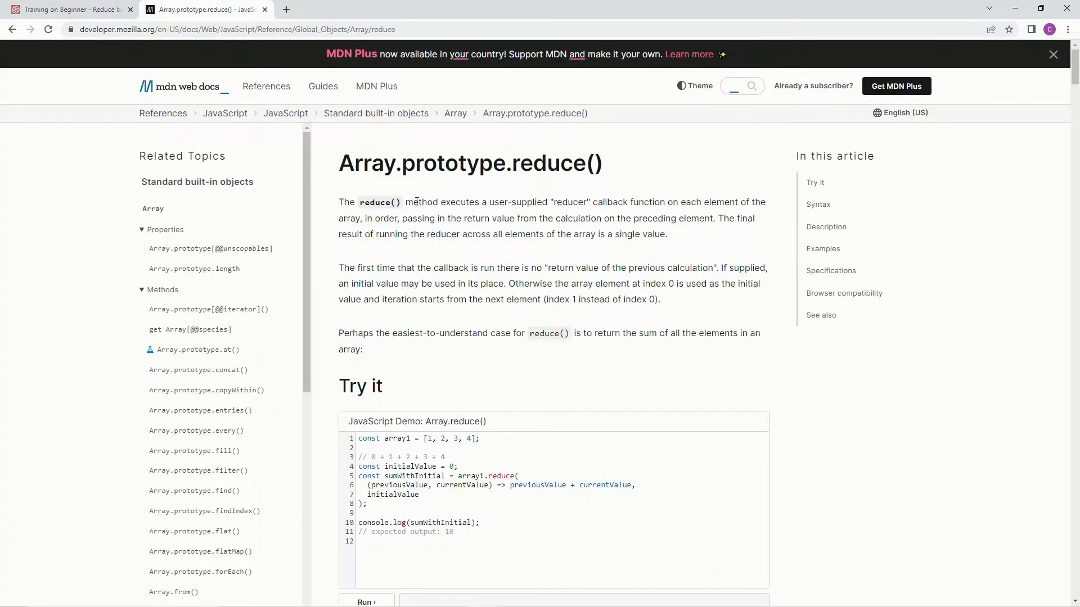
mouse_move(523, 203)
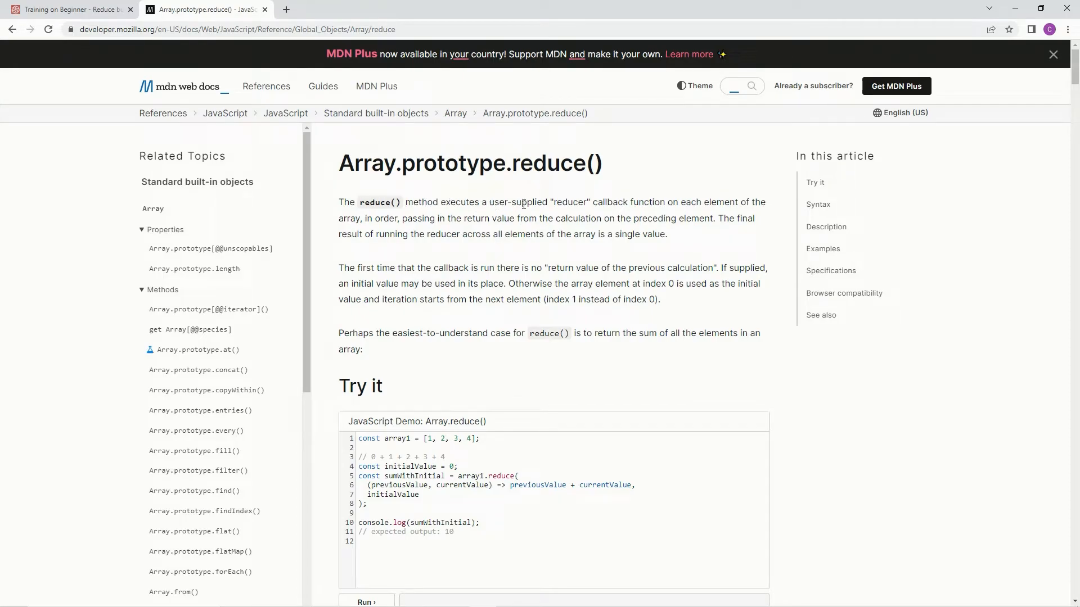
mouse_move(668, 207)
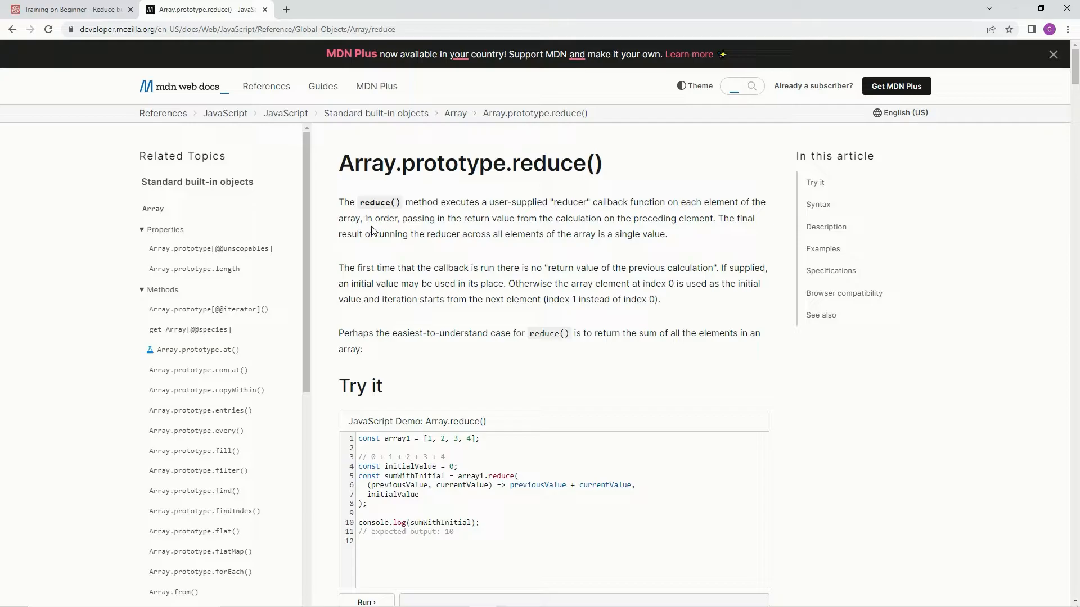
mouse_move(456, 218)
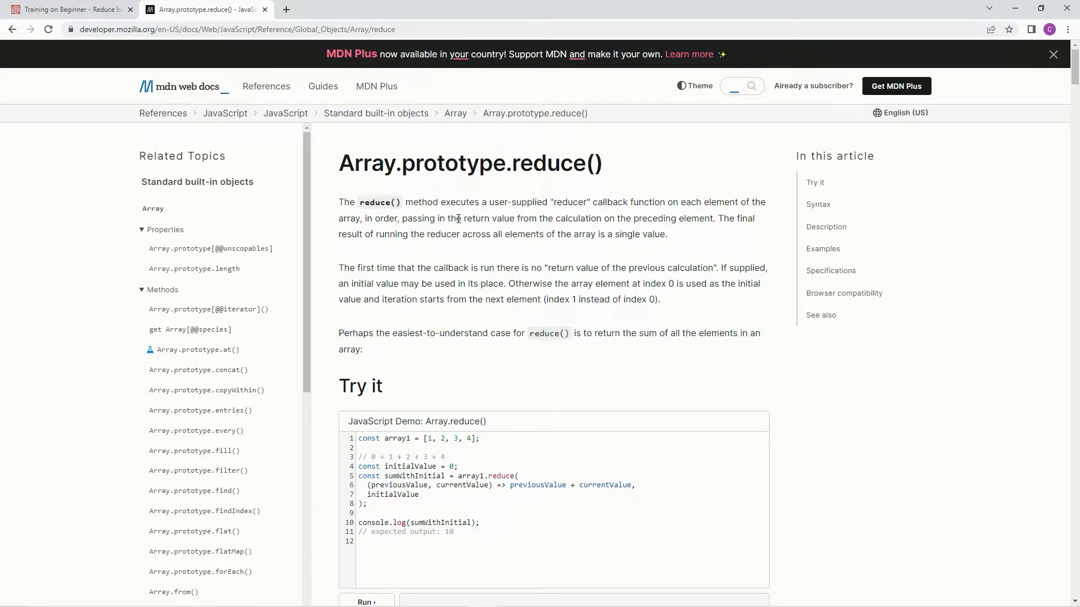
mouse_move(607, 229)
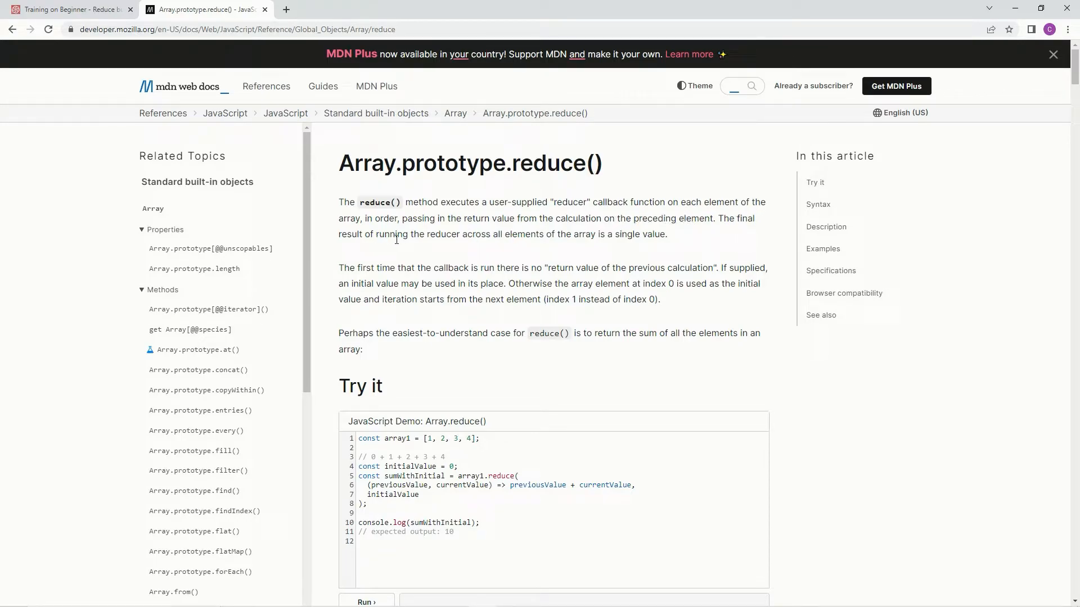
mouse_move(551, 239)
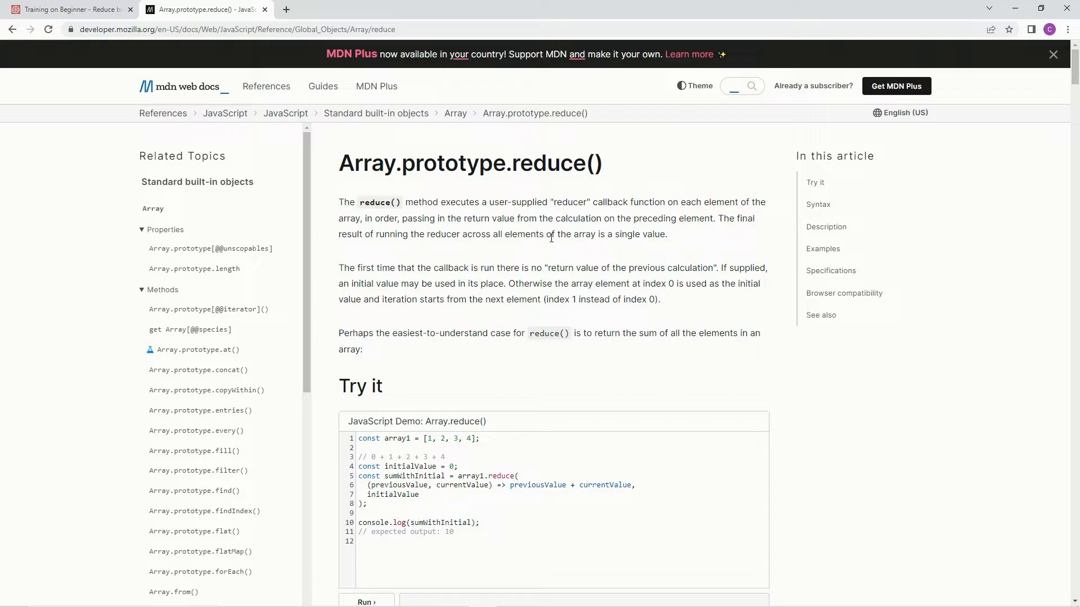
mouse_move(648, 238)
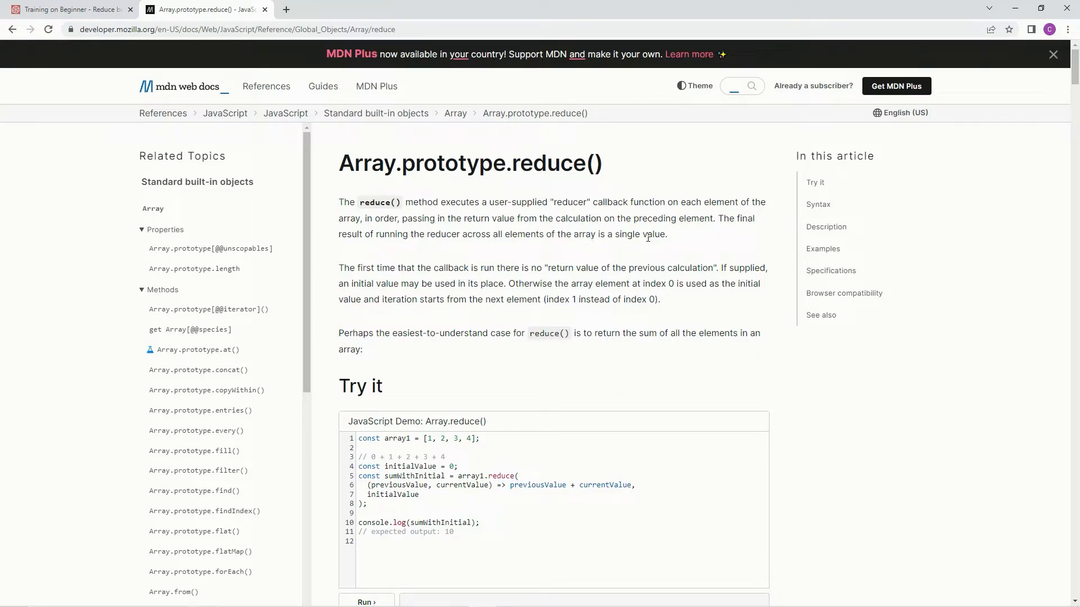
left_click_drag(339, 267, 659, 299)
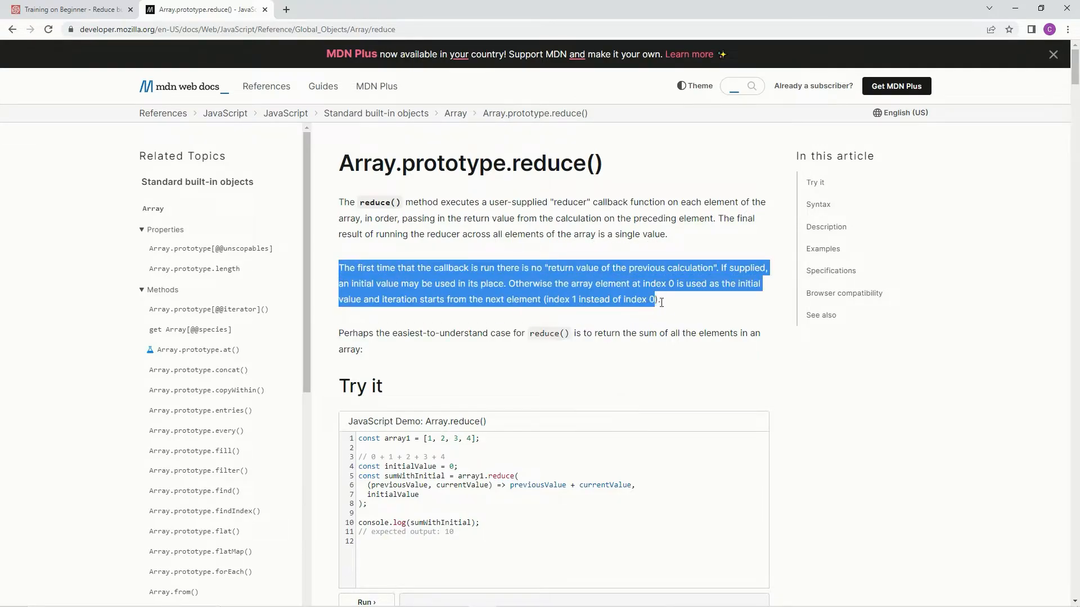
left_click(347, 338)
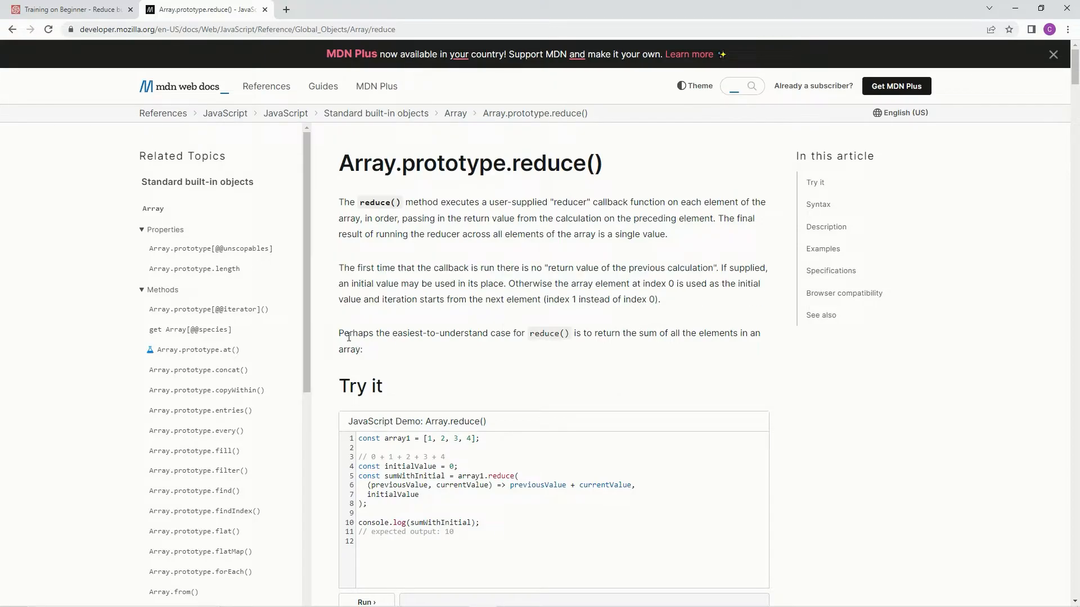
mouse_move(427, 337)
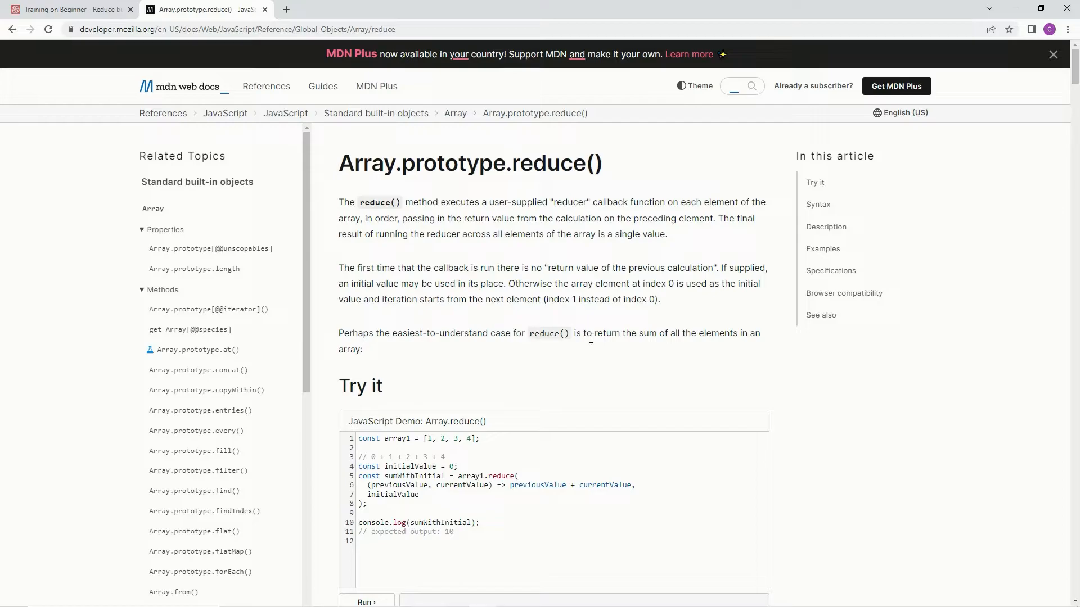
mouse_move(661, 338)
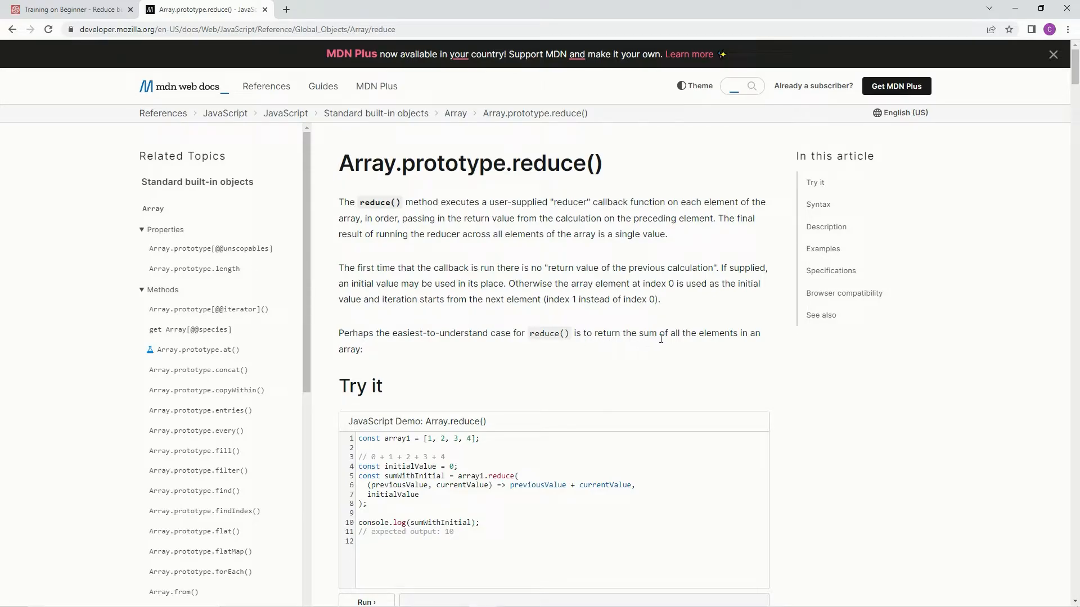
mouse_move(499, 361)
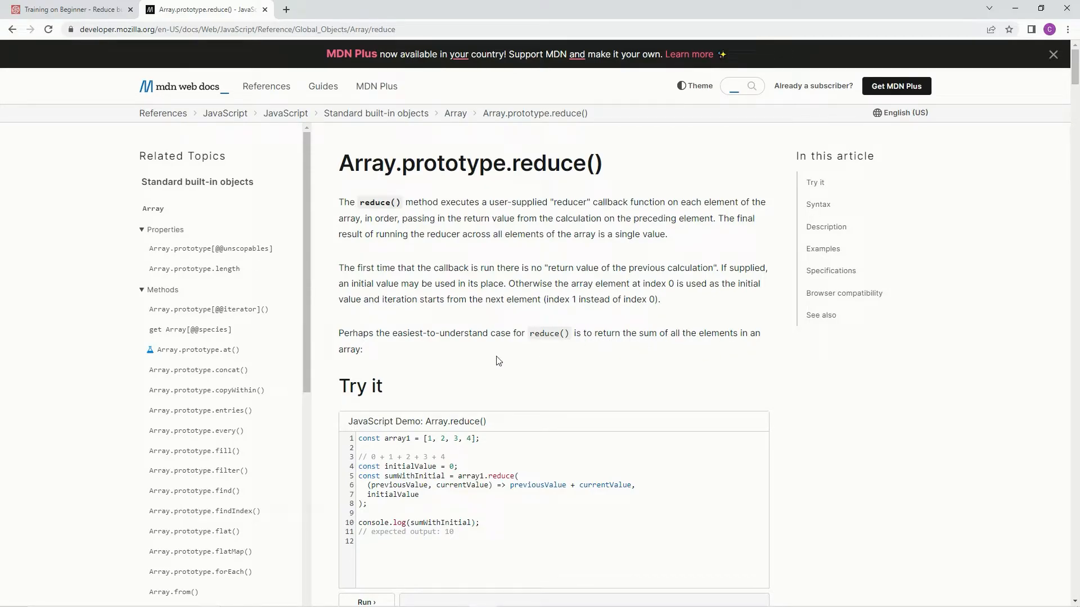
double_click(644, 333)
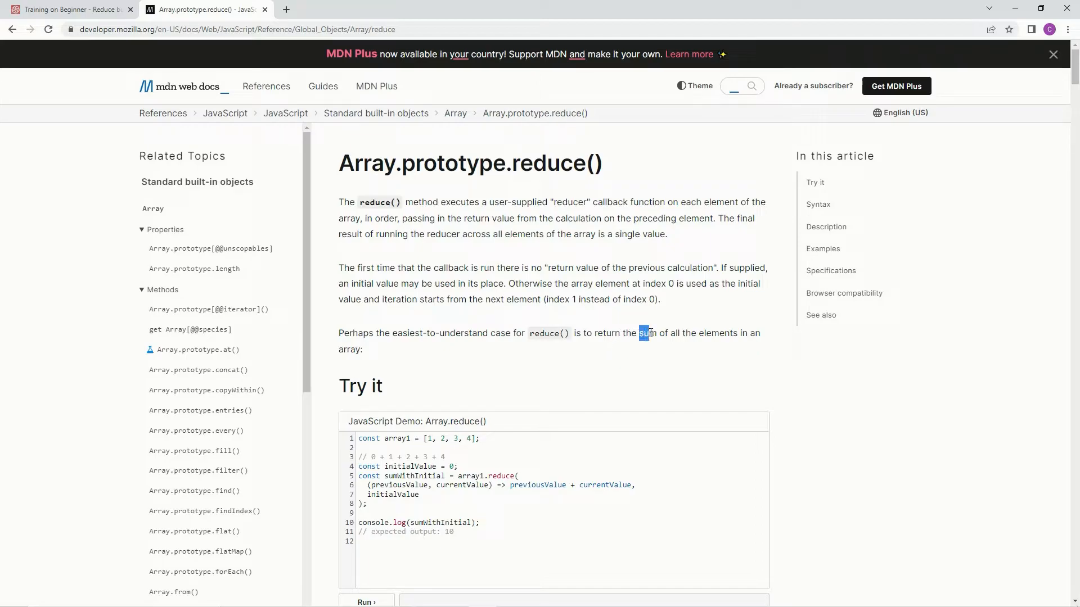
left_click(511, 352)
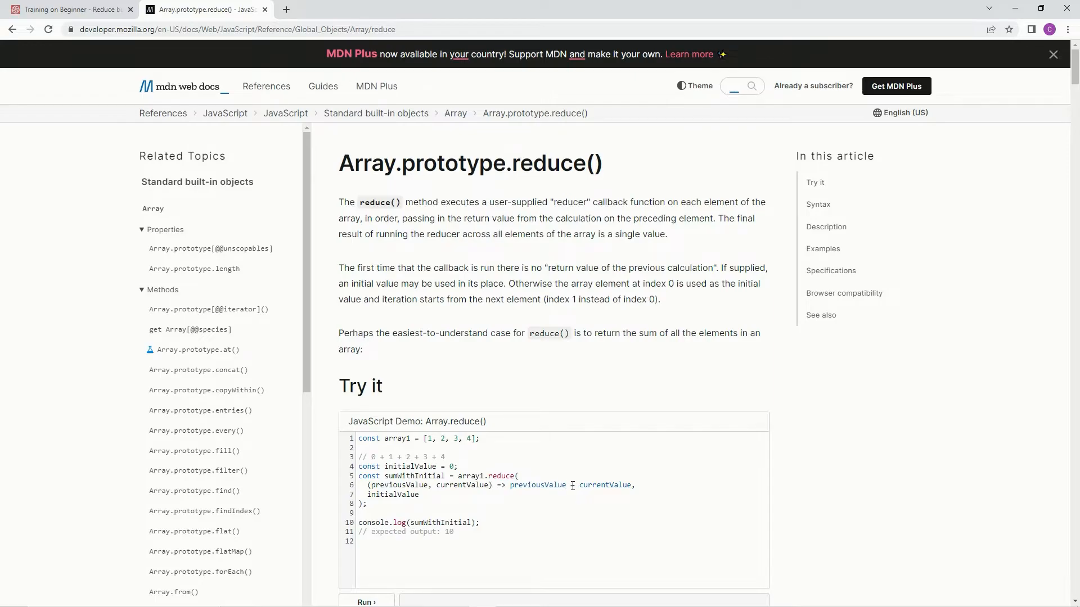
mouse_move(580, 519)
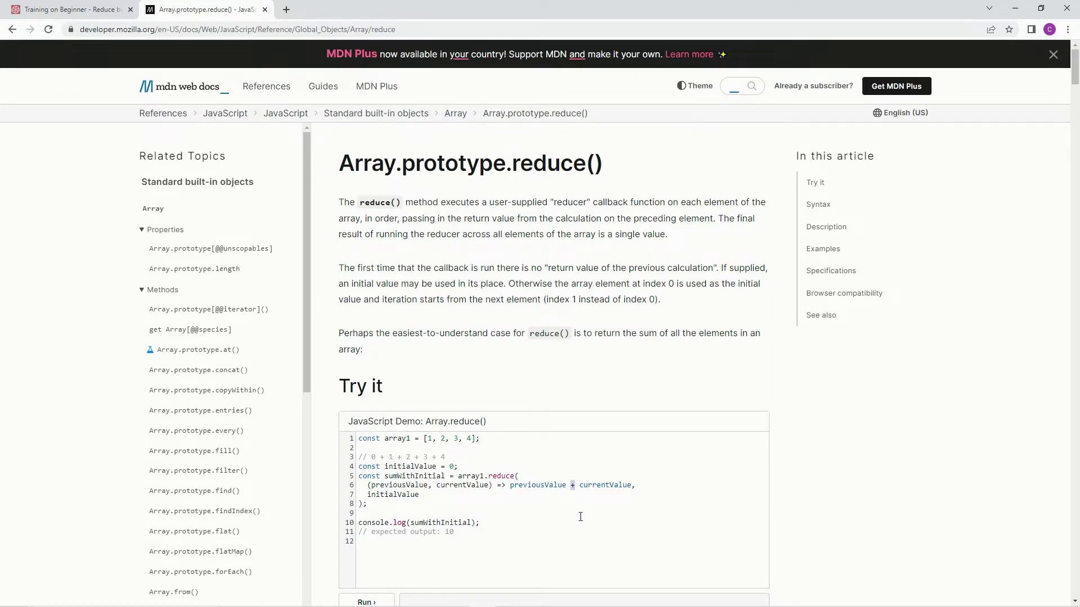
mouse_move(442, 456)
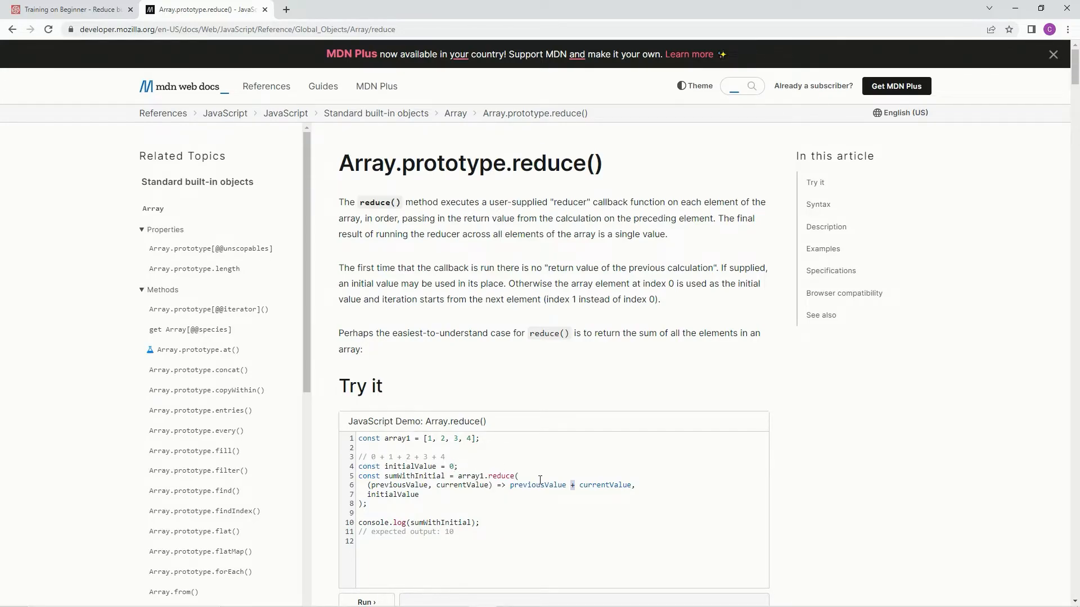
mouse_move(623, 486)
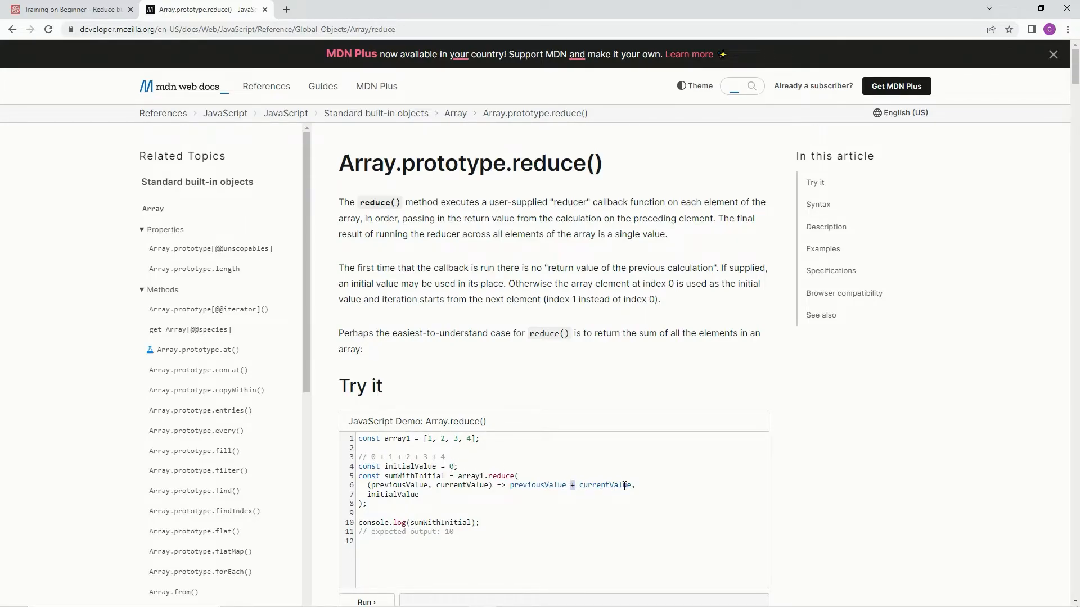
mouse_move(481, 450)
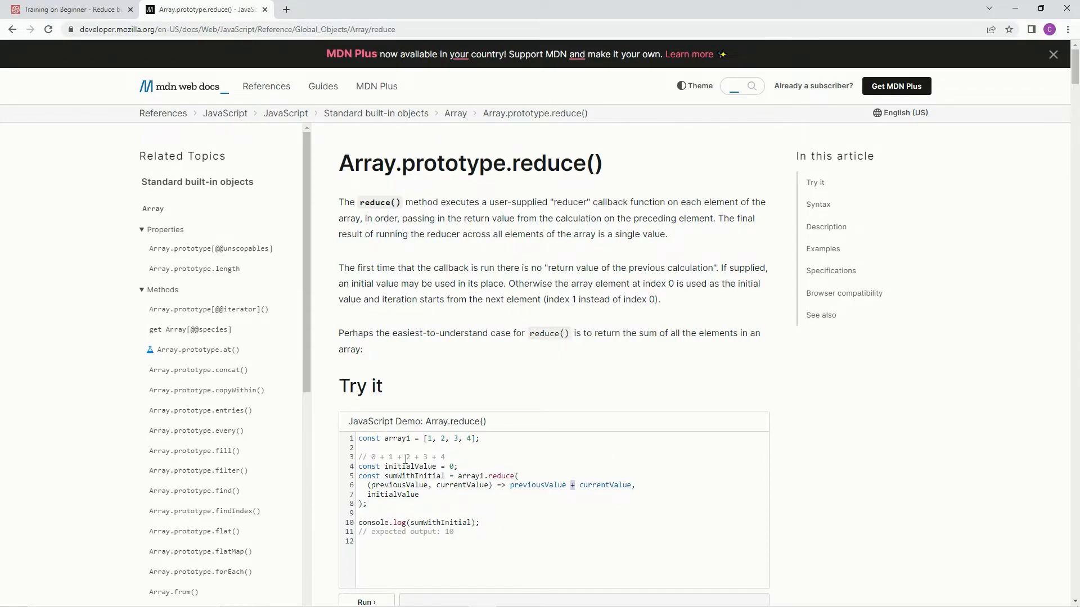
mouse_move(581, 488)
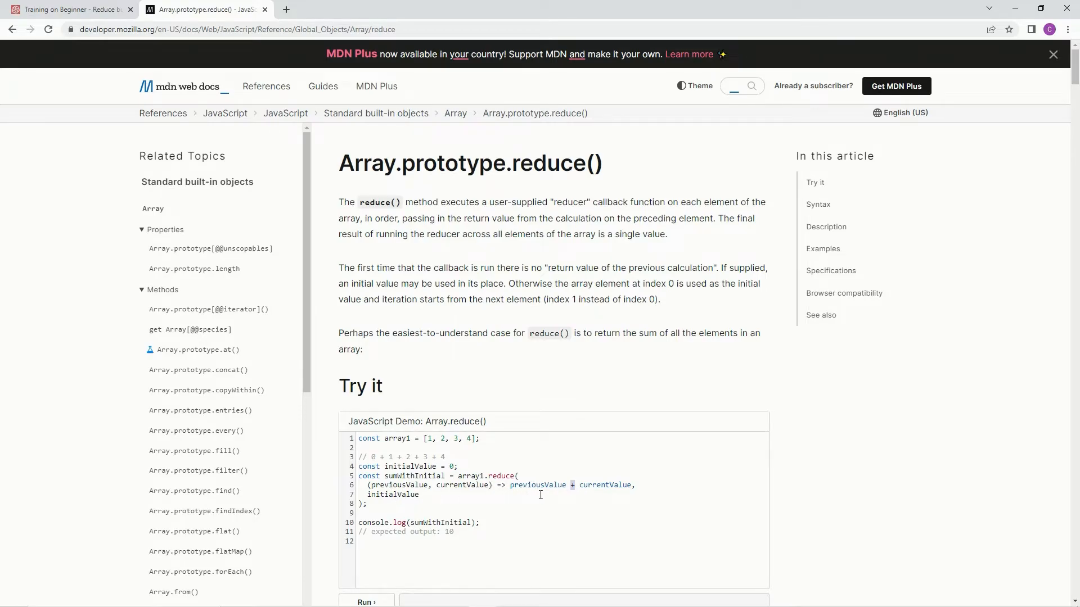
mouse_move(443, 443)
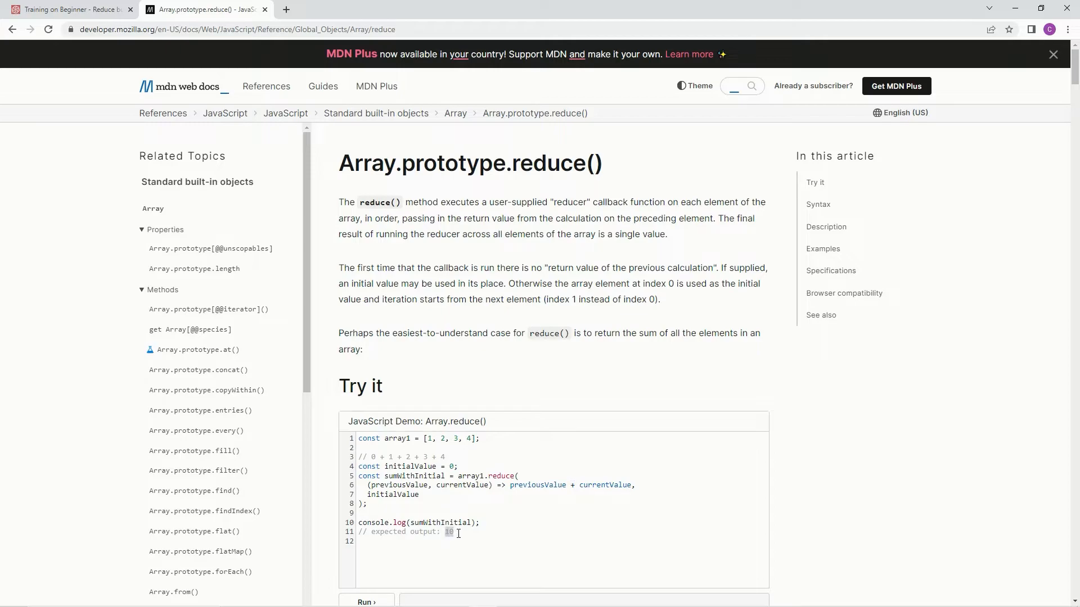
- Review the reduce() Try it demo and Syntax forms on MDN, then return to the kata
scroll("down", 3)
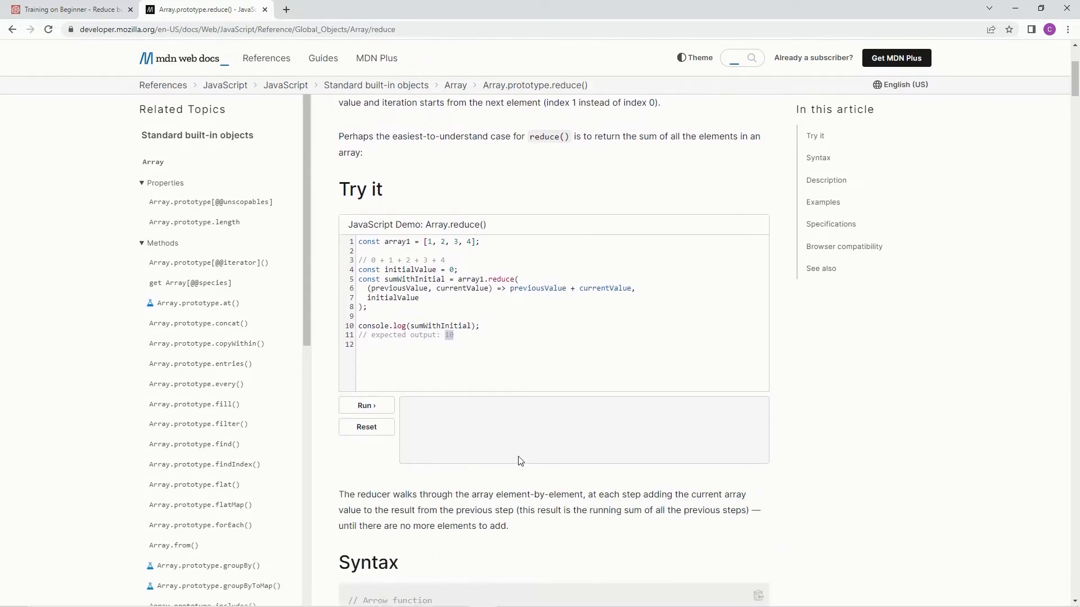
scroll("down", 3)
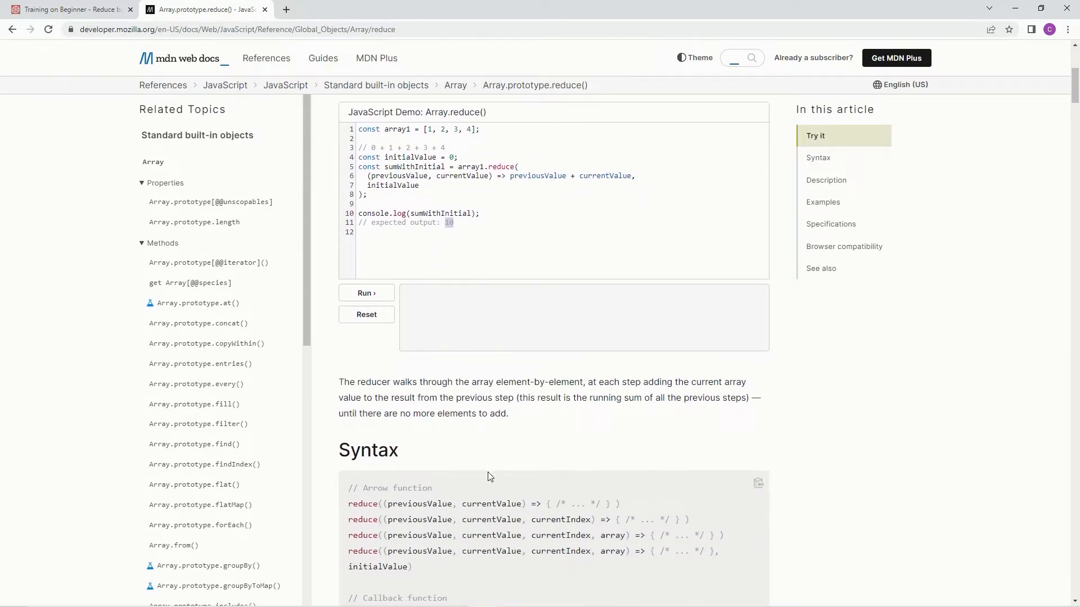
scroll("down", 3)
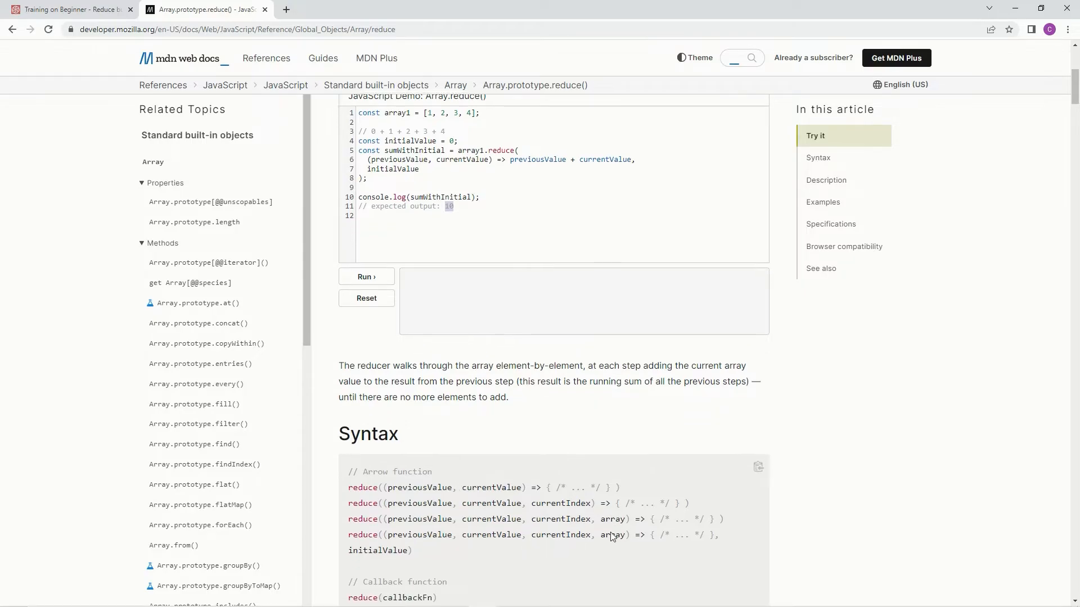
scroll("down", 3)
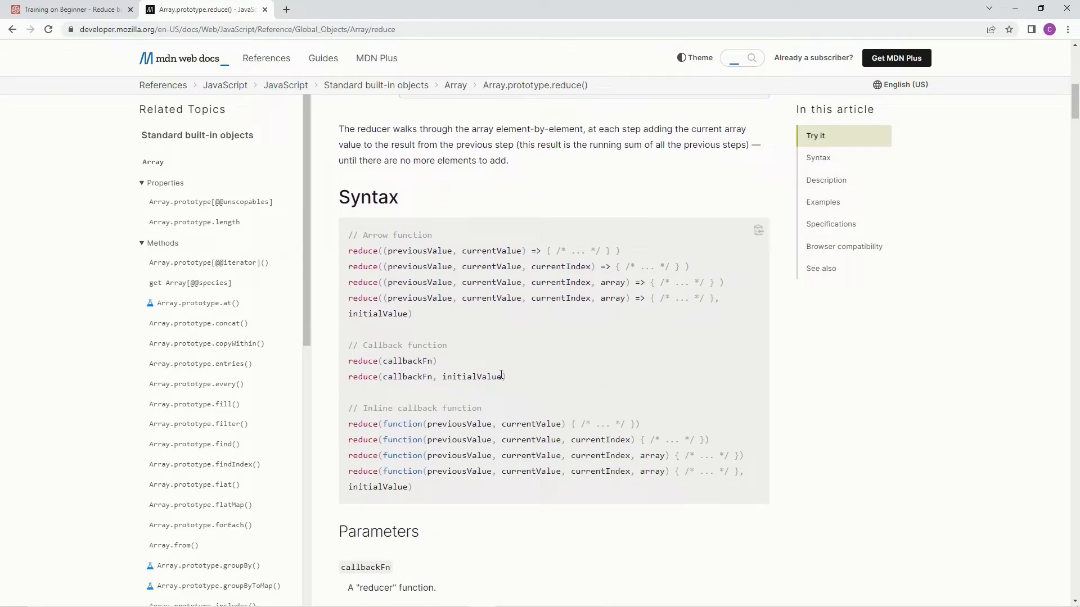
scroll("up", 3)
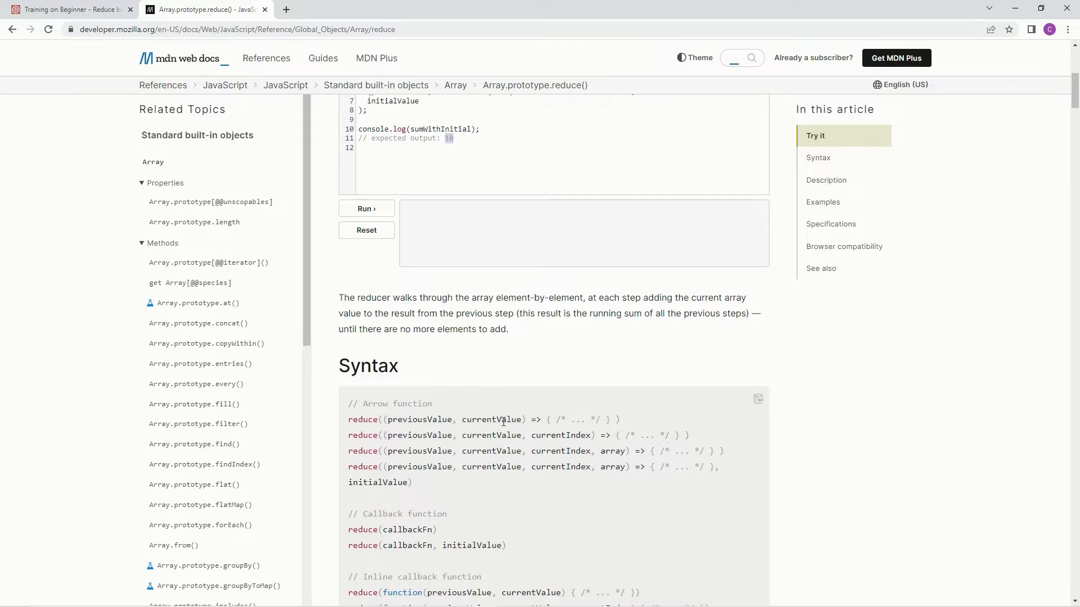
left_click(68, 8)
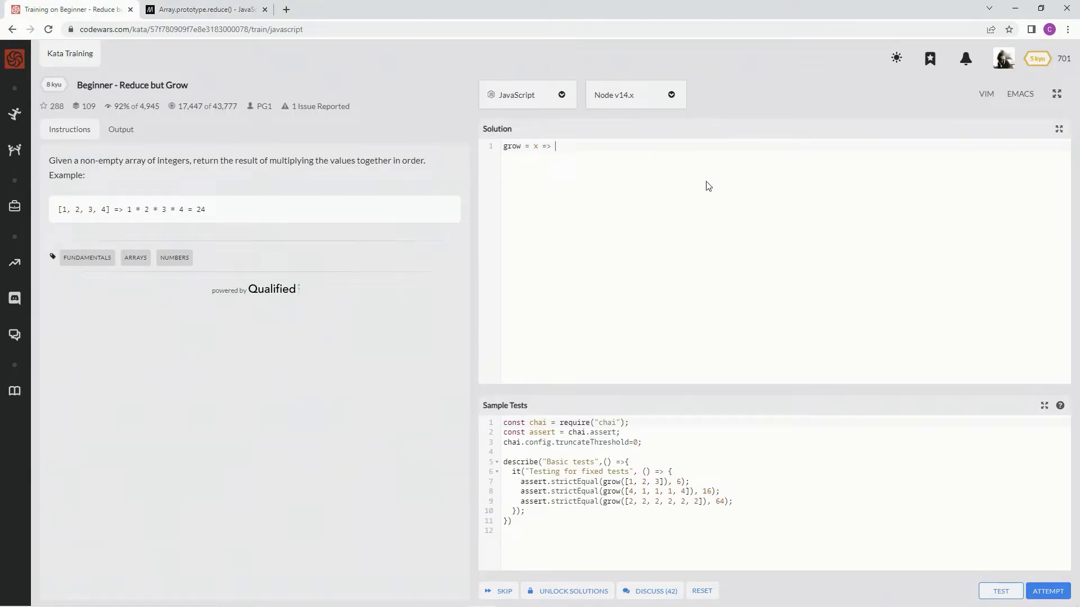
- Extend the solution to 'grow = x => x.reduce(' by accepting the reduce completion
type("x.reduce")
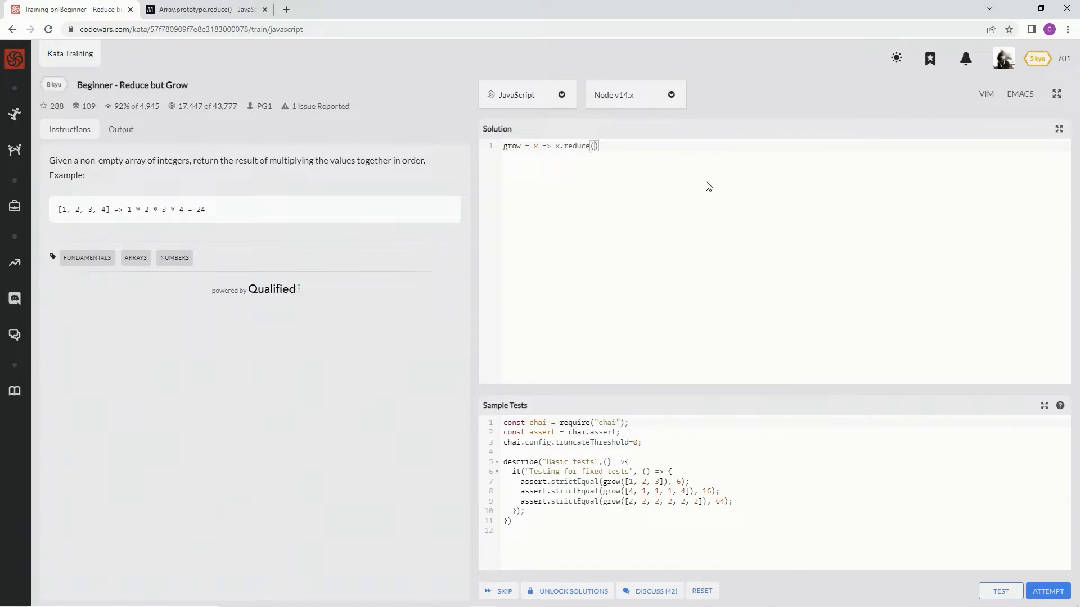
- Add the callback's '()' then check MDN's (previousValue, currentValue) arrow syntax
type("()")
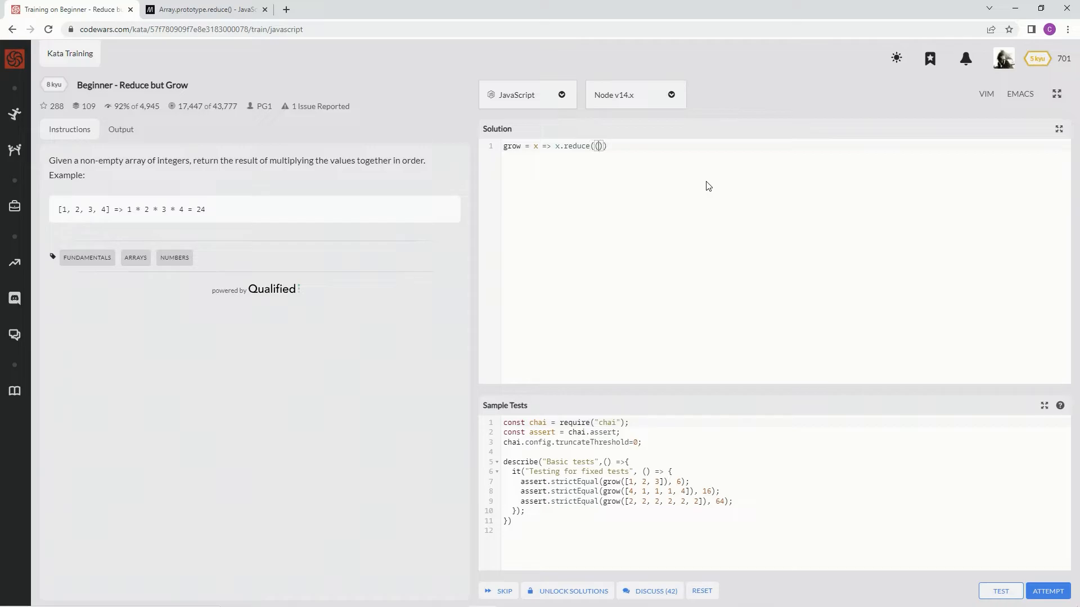
left_click(216, 9)
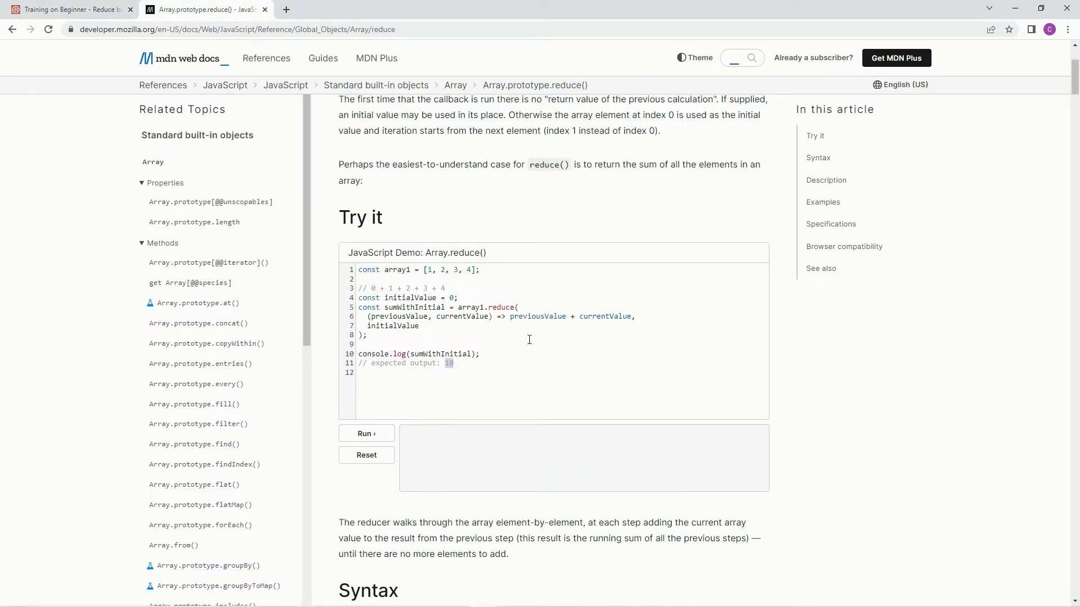
scroll("down", 3)
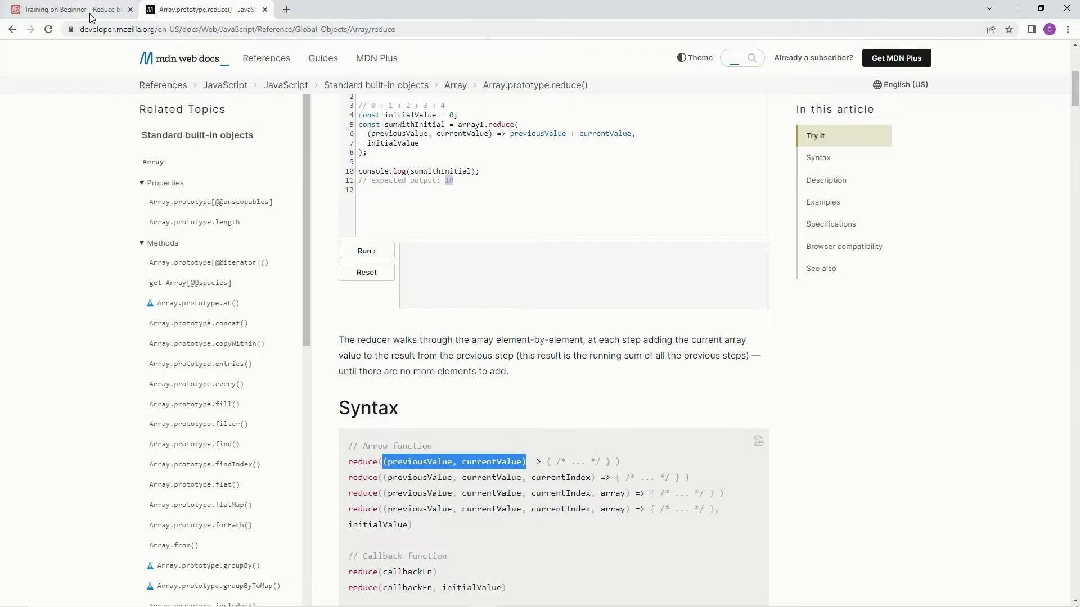
- Complete the callback as '(prev,curr) => prev * curr' so grow multiplies the array values
left_click(68, 9)
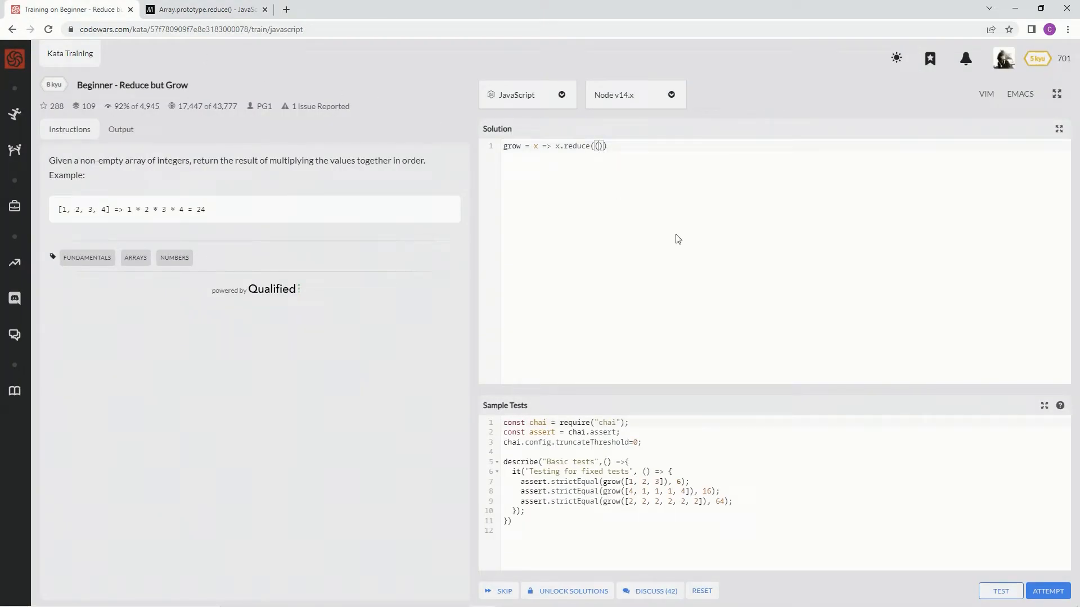
type("prev")
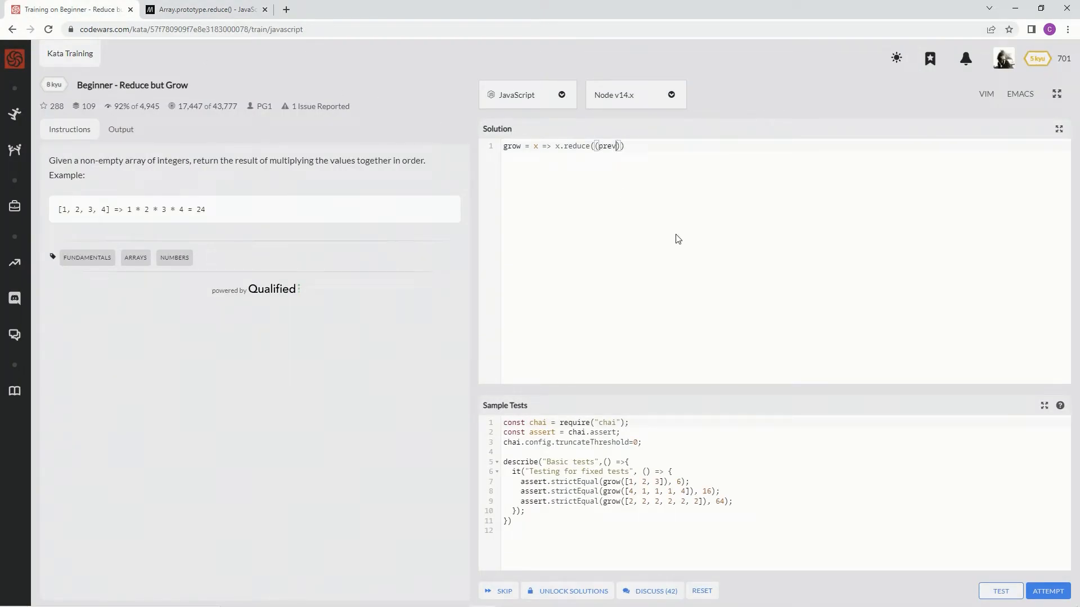
type(",")
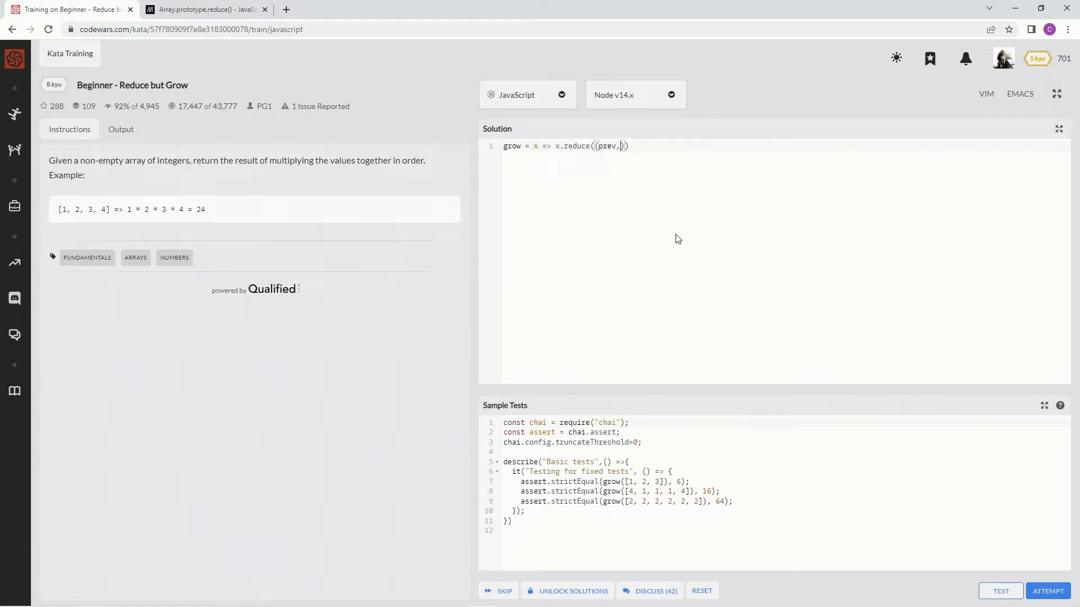
type("curr)")
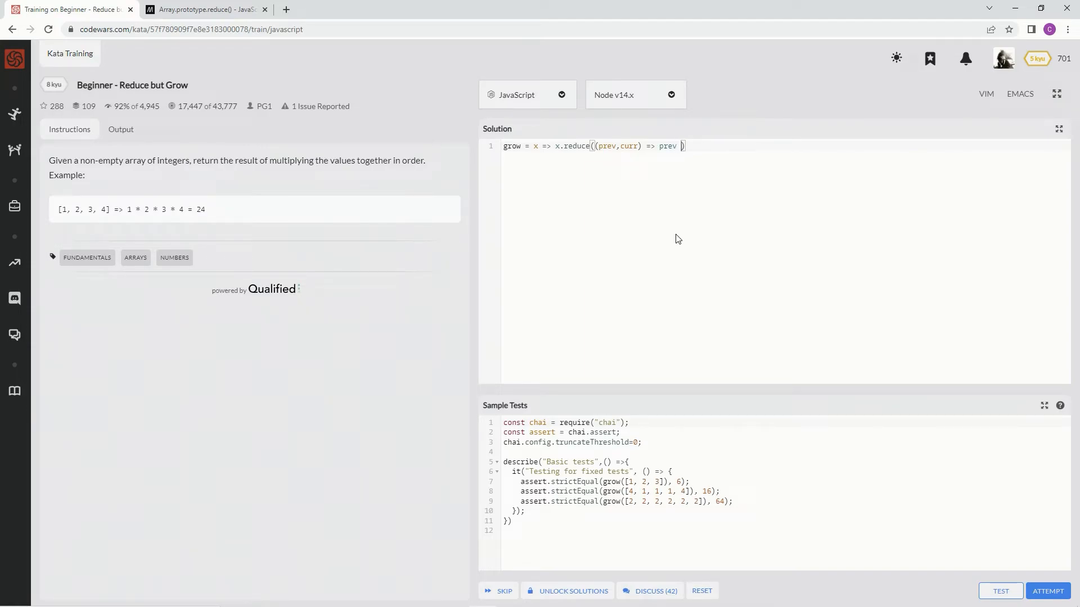
type("* curr)")
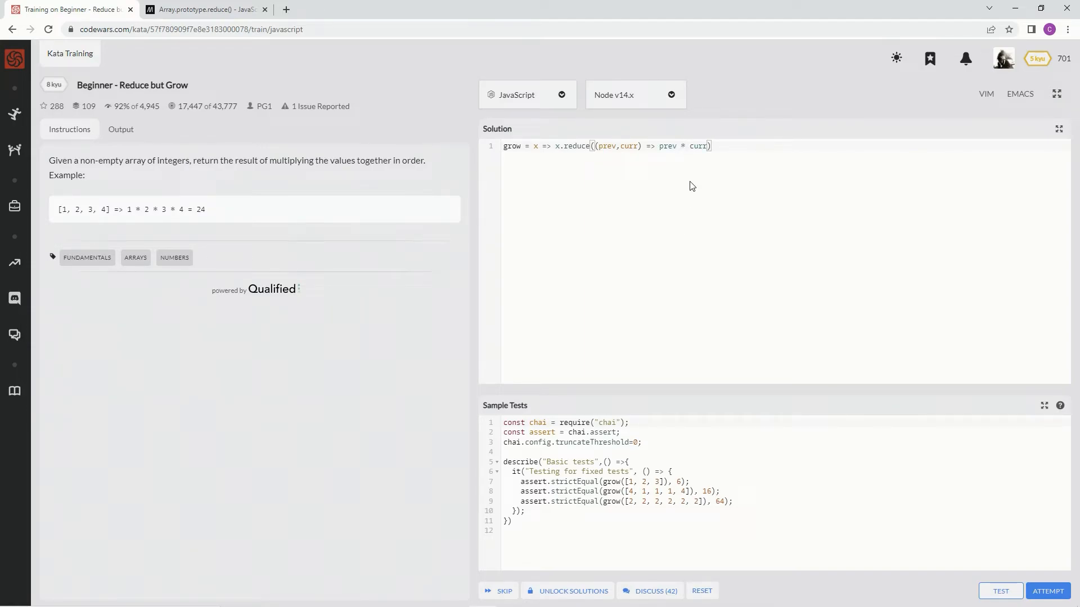
mouse_move(1001, 436)
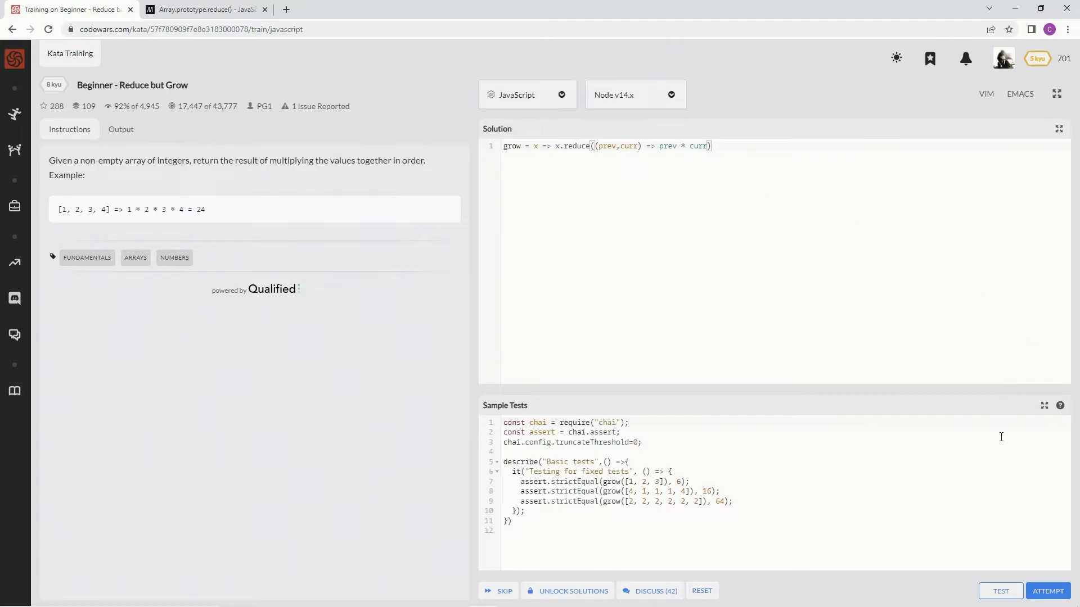
mouse_move(1003, 592)
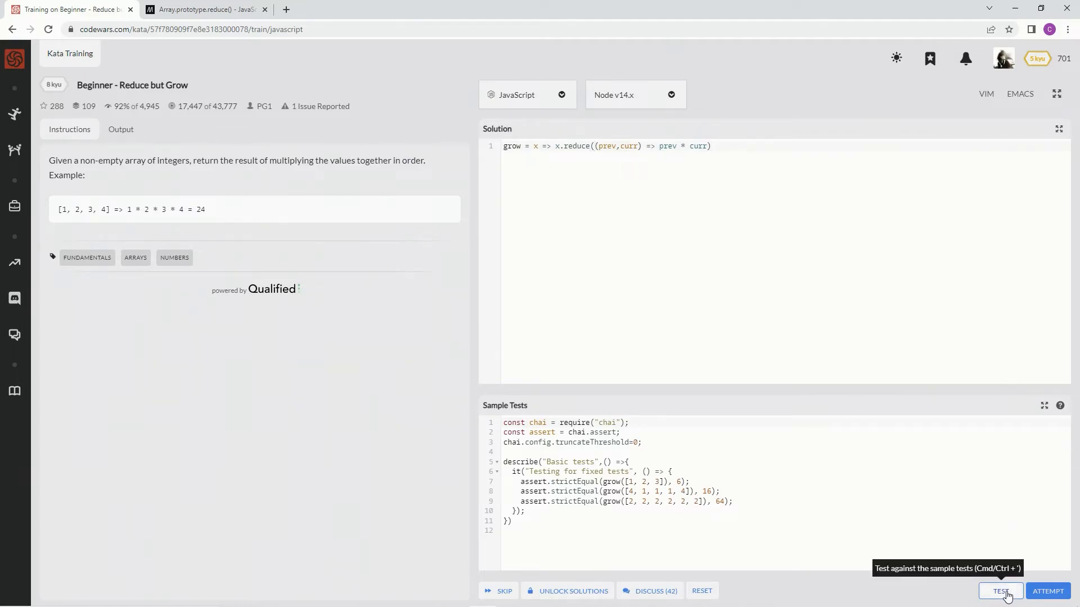
- Run the sample and random tests, all passing, and submit the final solution
left_click(1000, 592)
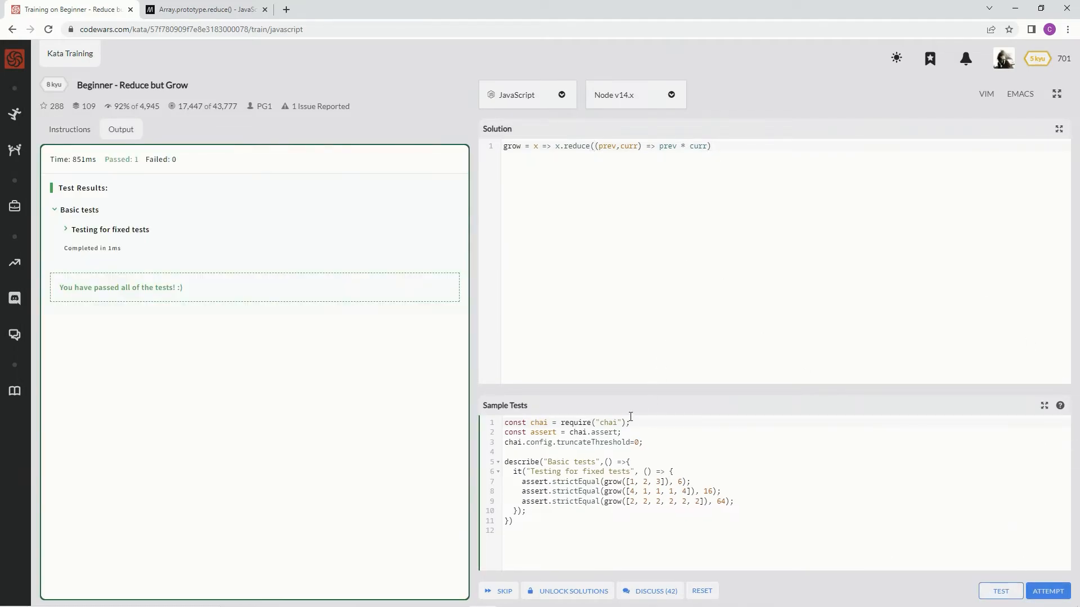
mouse_move(632, 481)
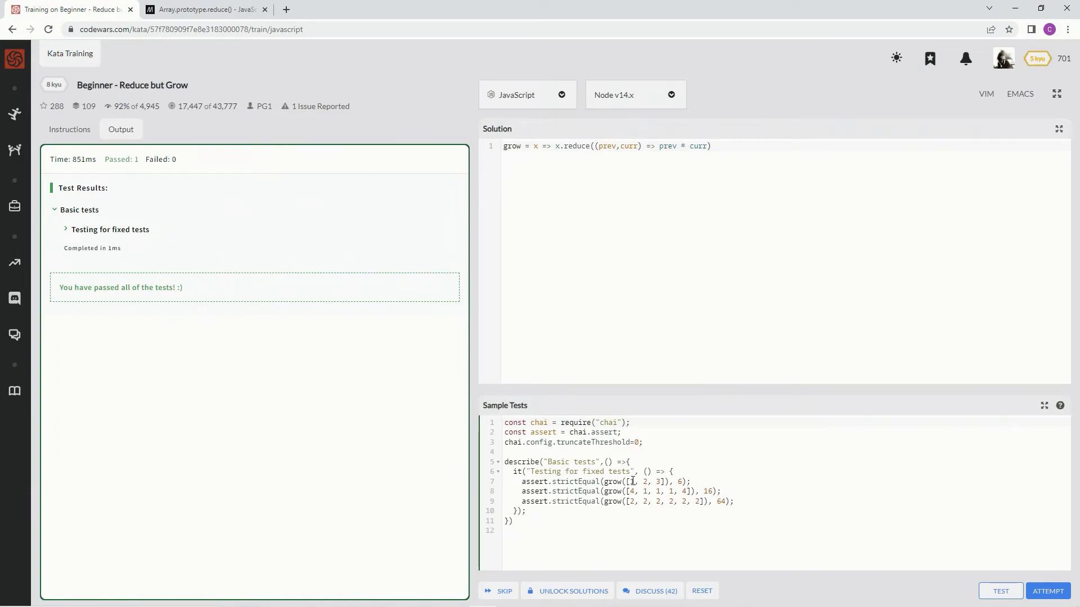
mouse_move(629, 481)
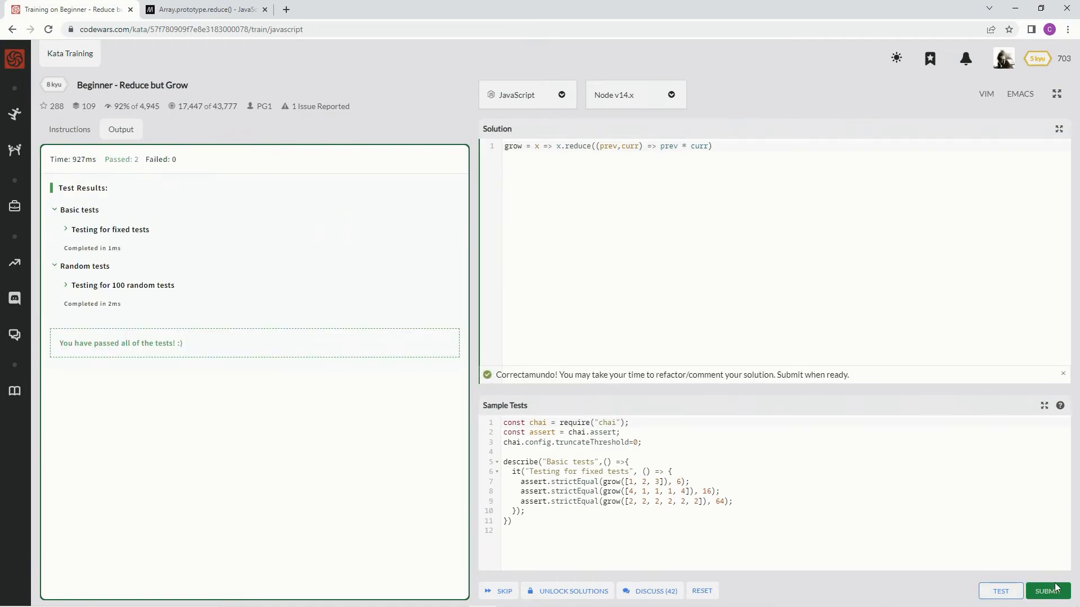
left_click(1048, 592)
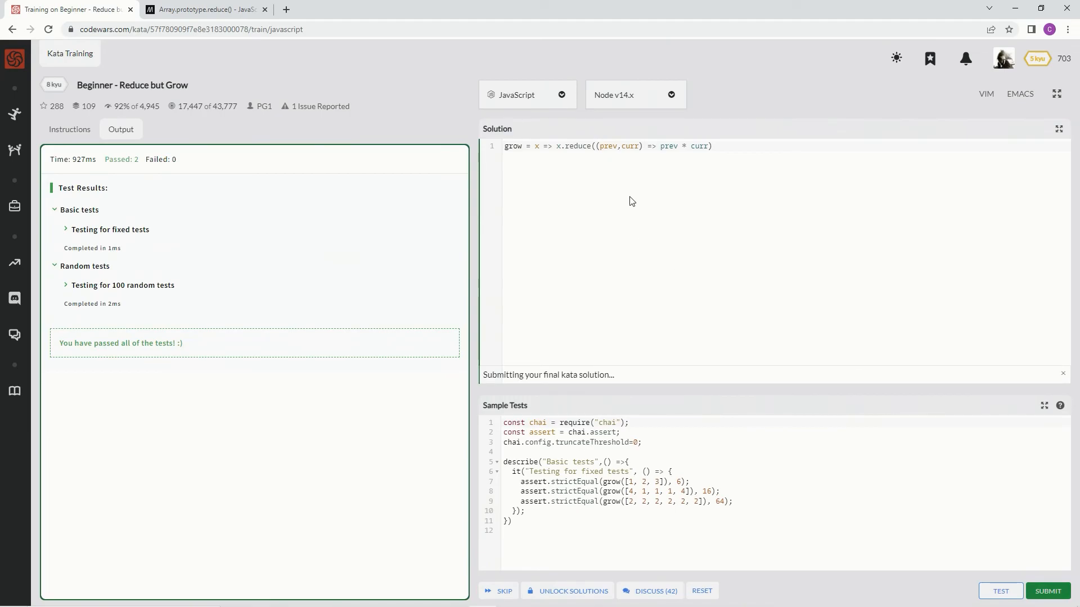
- Show My Solutions, vote mine as Best Practices, and rate the kata VERY satisfying
left_click(1048, 591)
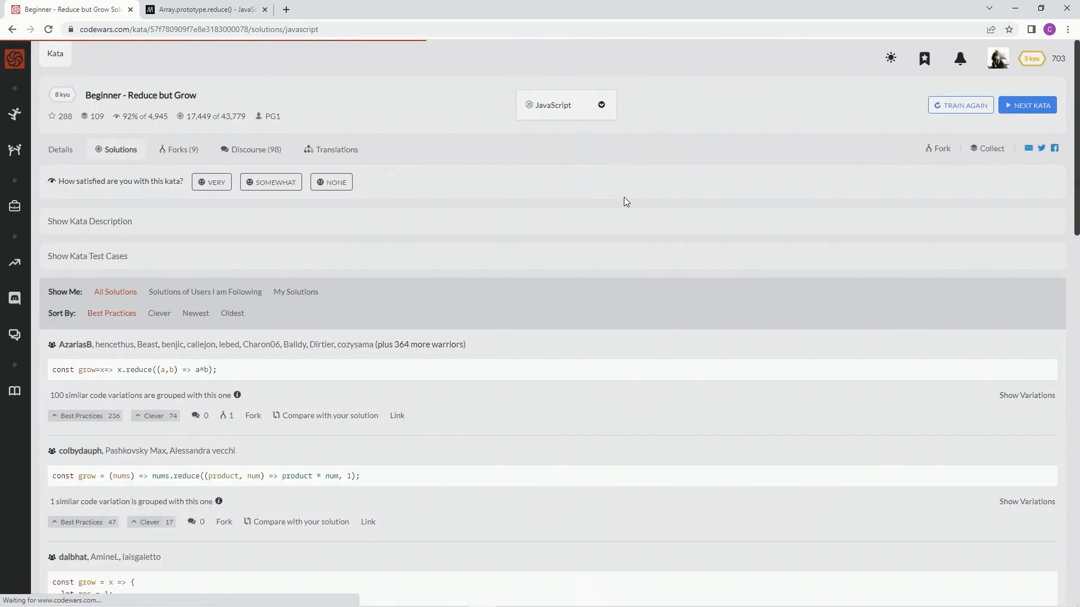
left_click(294, 292)
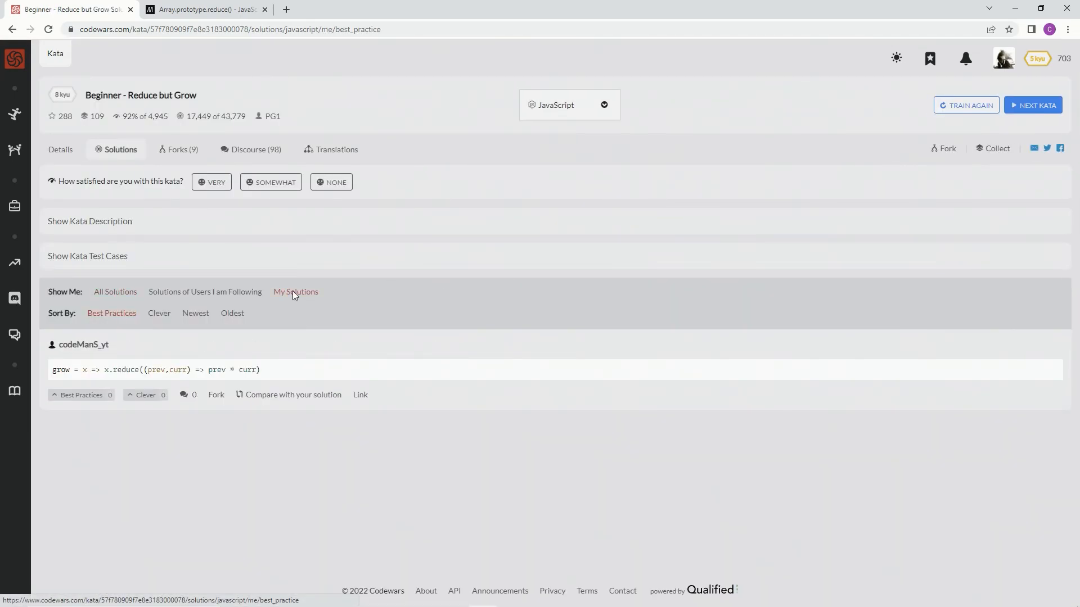
left_click(81, 395)
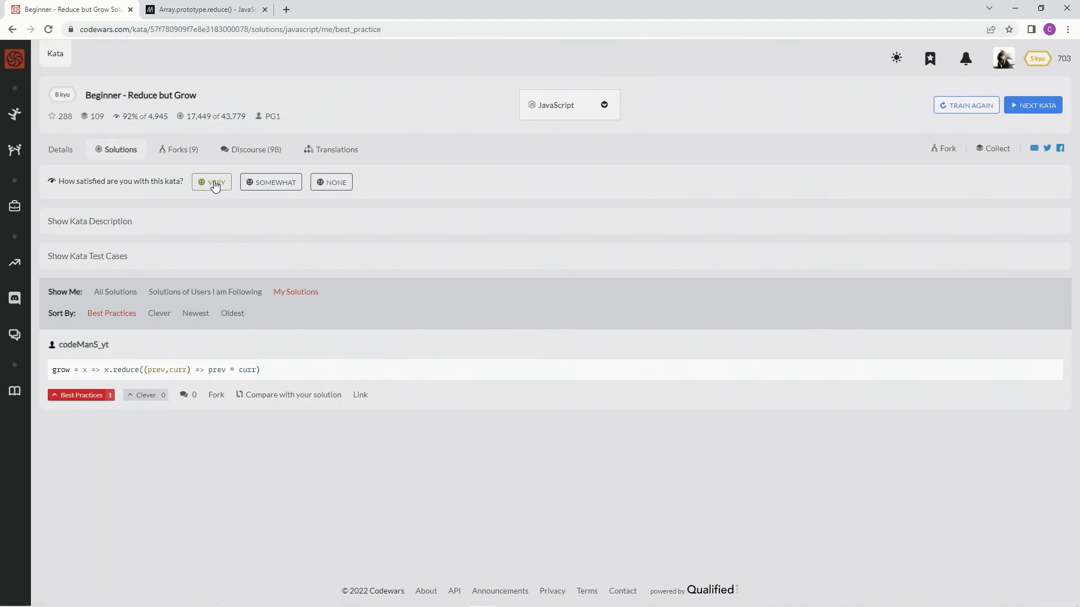
left_click(211, 182)
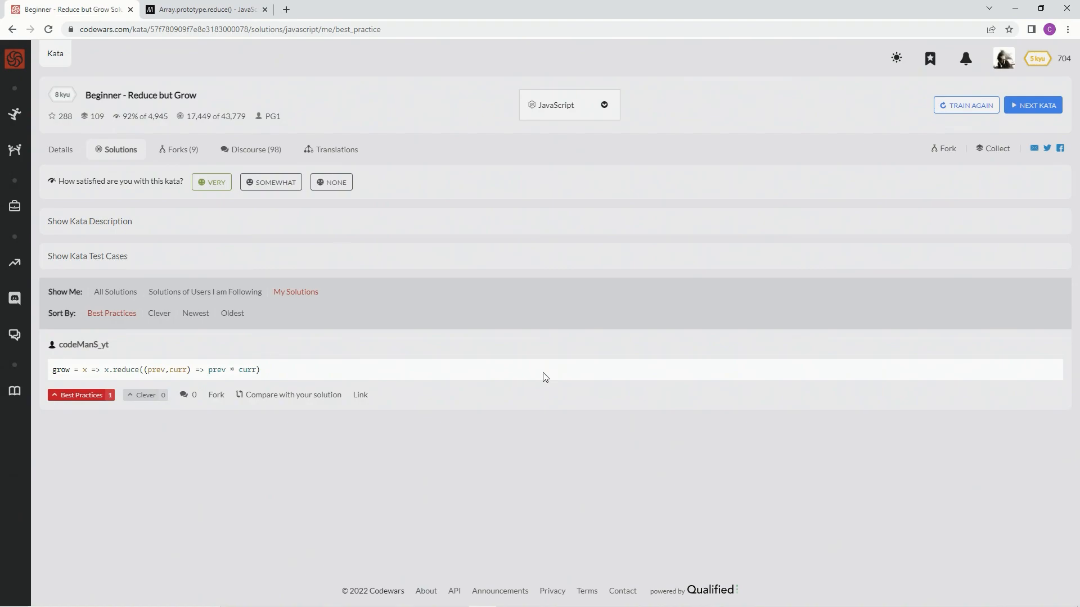